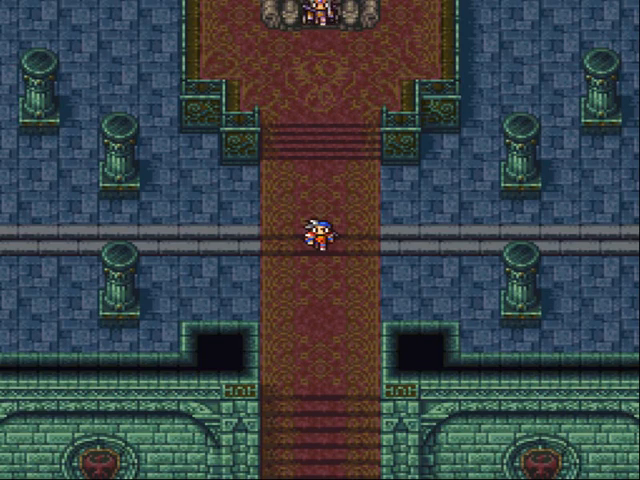
- Walk north up the carpeted hall and Warp away the mounted green soldiers
key("Up")
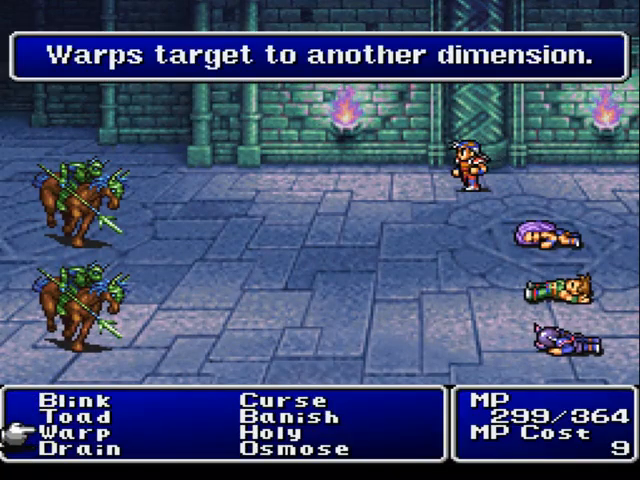
left_click(70, 434)
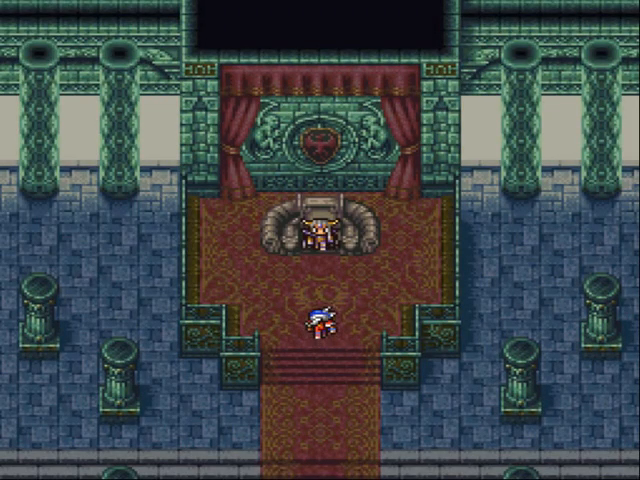
- Walk out of the throne area into the long red-carpeted hall with pedestals
key("Up")
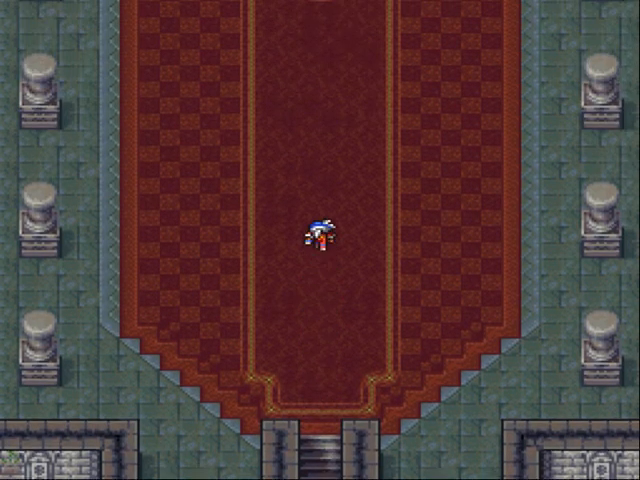
- Walk along the carpet toward the thrones where the soldiers and leaders gather
key("up")
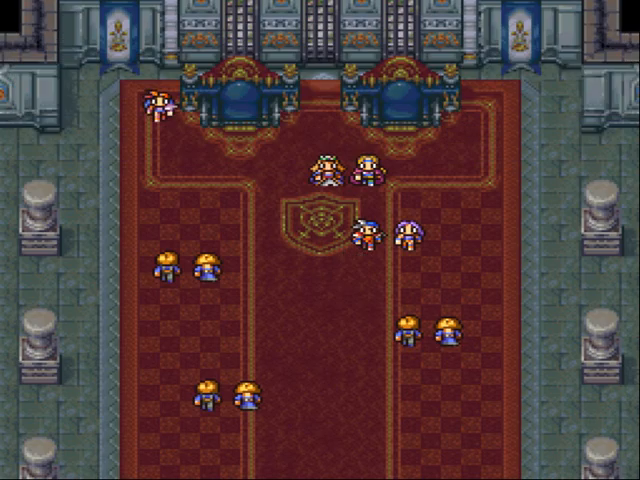
- Advance Gordon's dialogue before the thrones and Ask about the keyword Palamecia
scroll("up", 3)
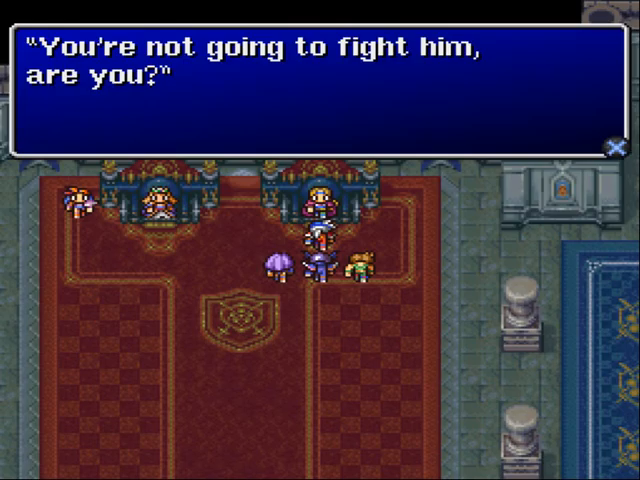
key("Return")
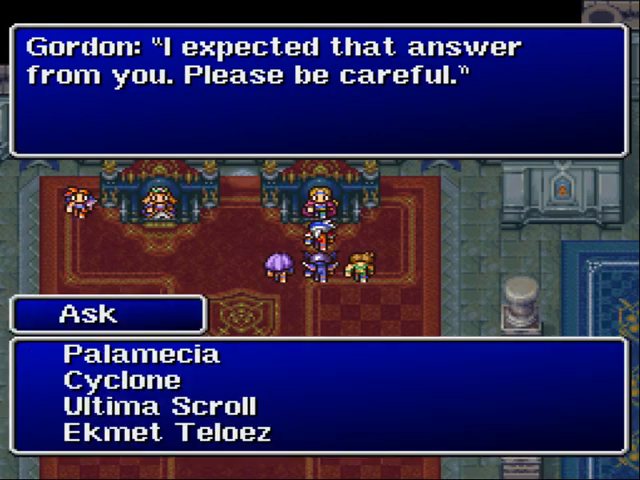
left_click(120, 354)
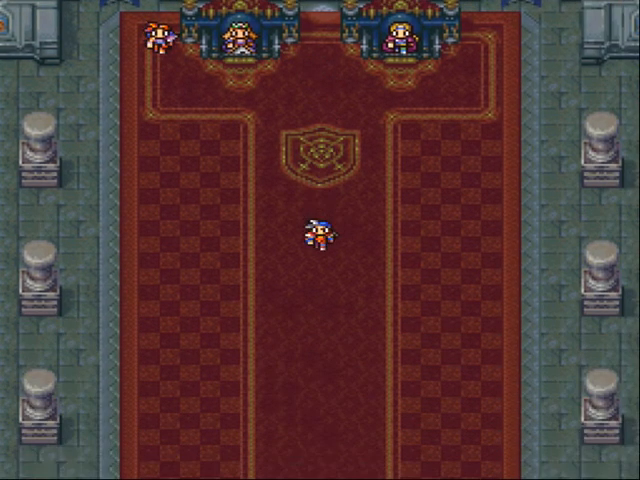
- Walk south out of the castle and through town past the Inn to the garden house
key("Down")
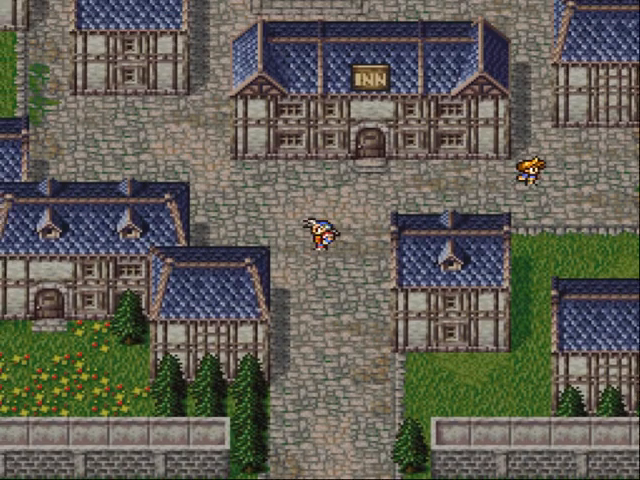
key("Up")
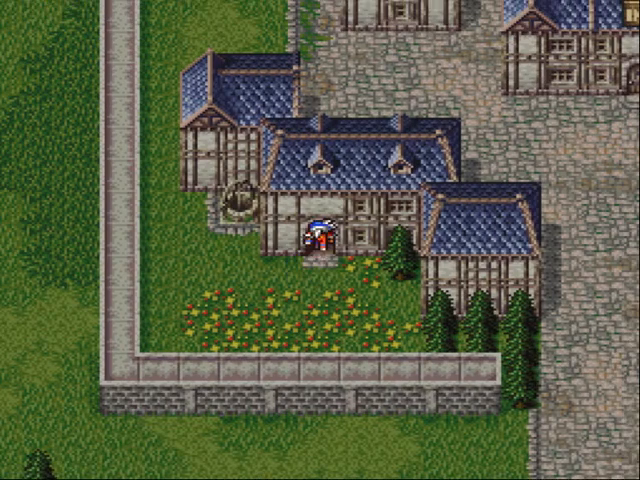
key("up")
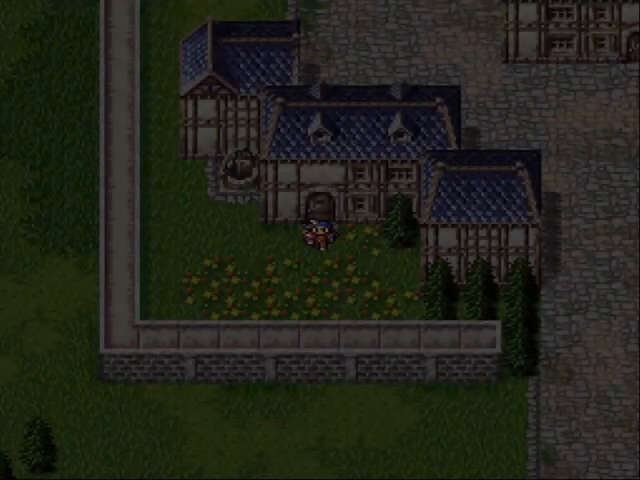
- Walk north along the stone road at the town's western edge
key("up")
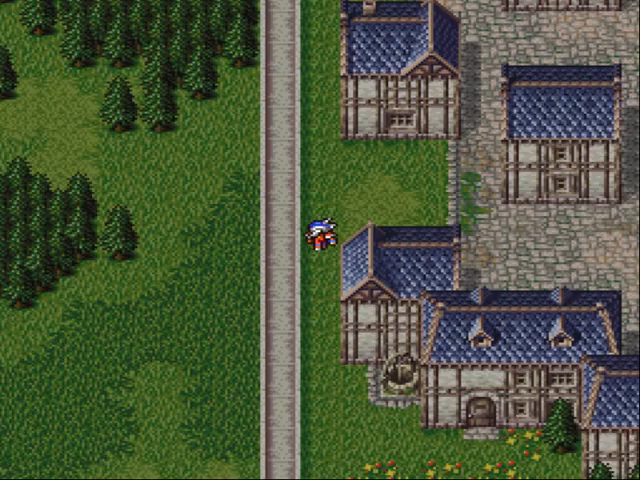
key("up")
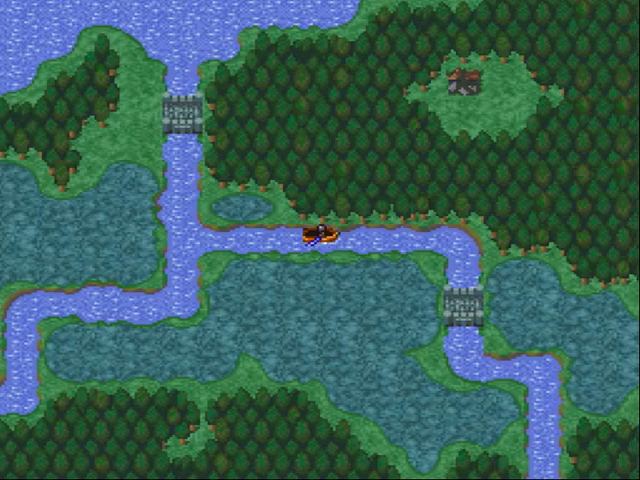
- Steer the canoe along the winding forest river past the stone bridges
key("Down")
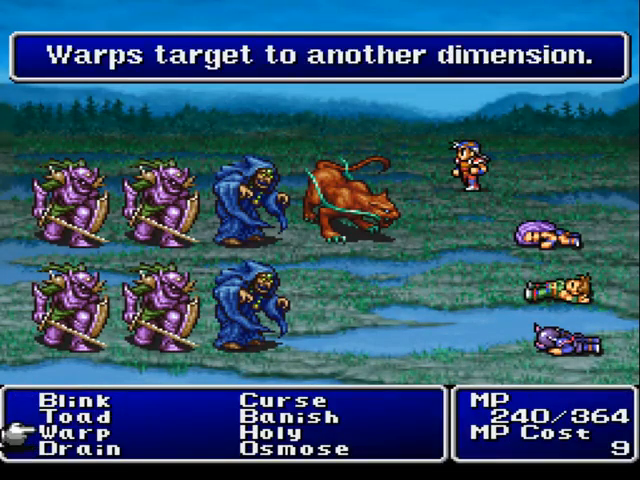
- Cast a spell from the Magic menu on the purple soldiers, hooded casters and beast
left_click(68, 436)
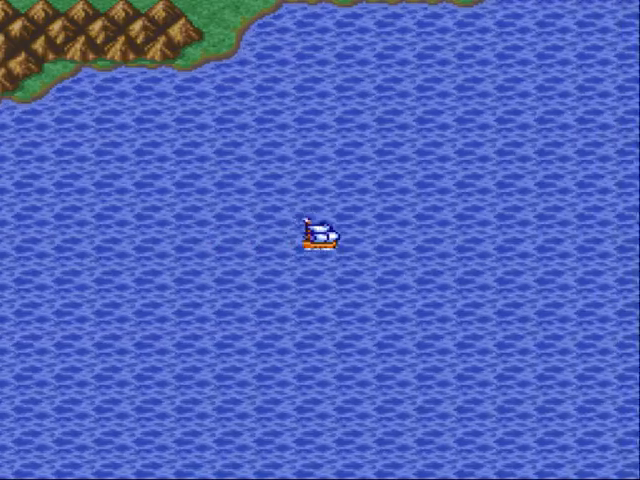
- Steer the ship across the open sea to the wooded, mountainous coastline
key("Up")
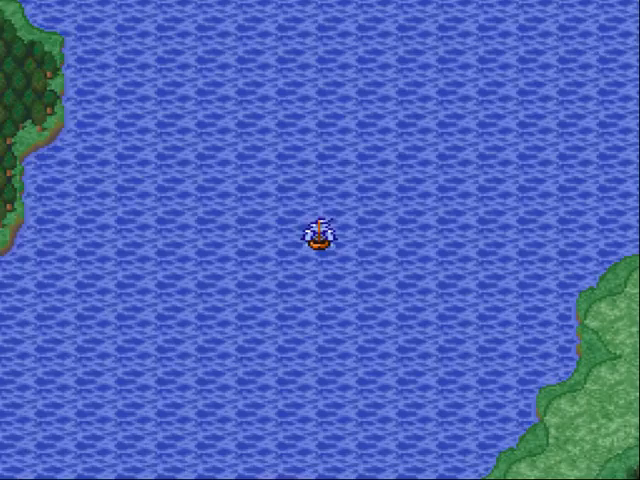
key("up")
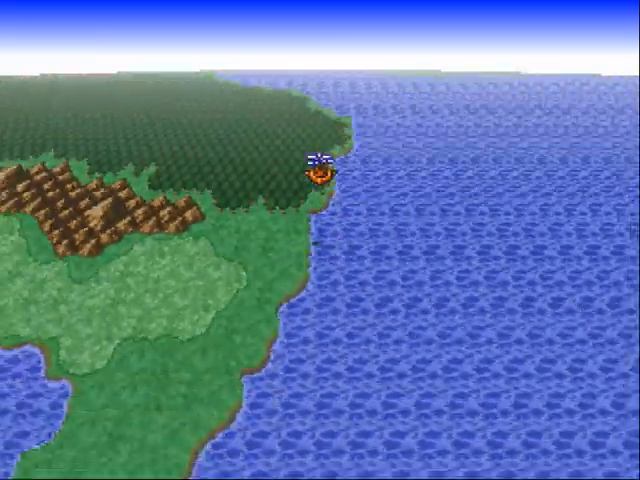
- Fly the airship over the sea and coast to the stone fortress in the brown mountains
key("Down")
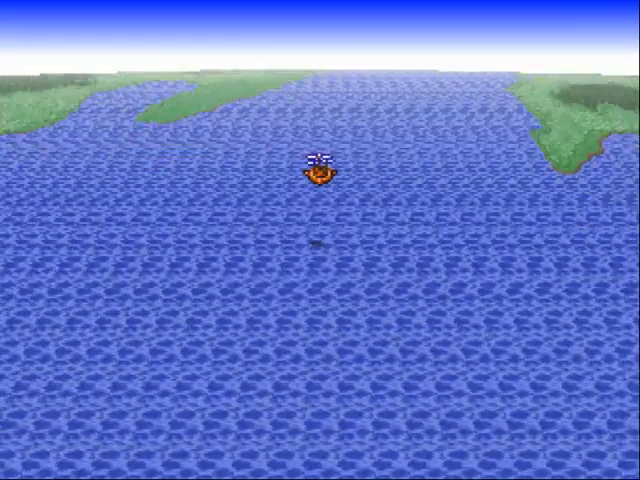
key("Up")
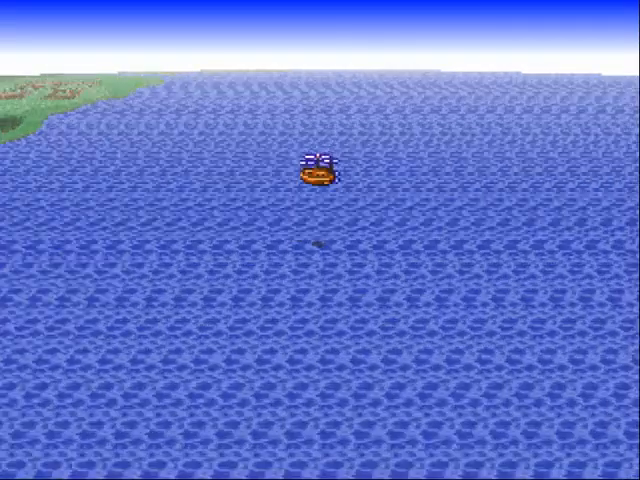
key("Up")
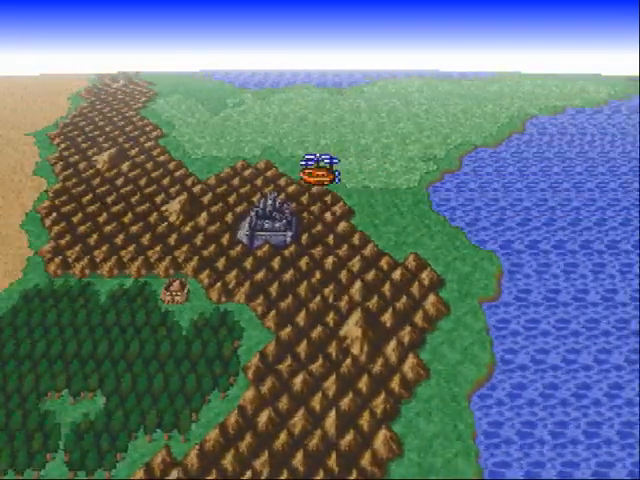
key("Down")
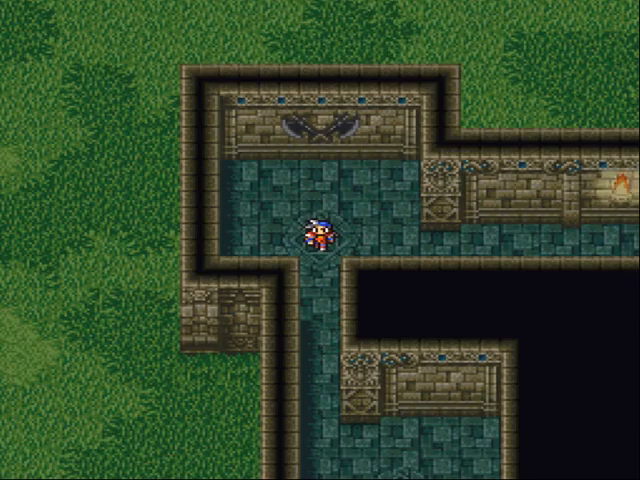
- Walk the hero from the chest alcove down the narrow side passage and long stone corridor
key("up")
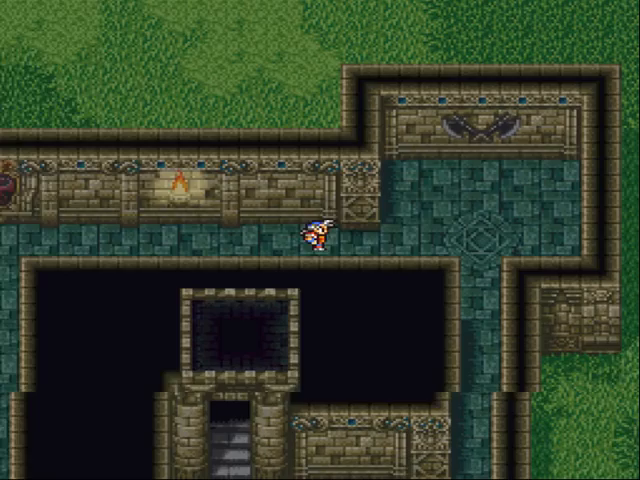
key("Down")
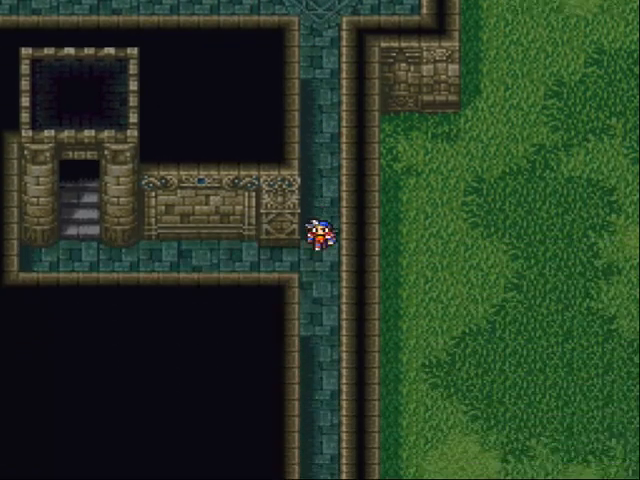
key("Down")
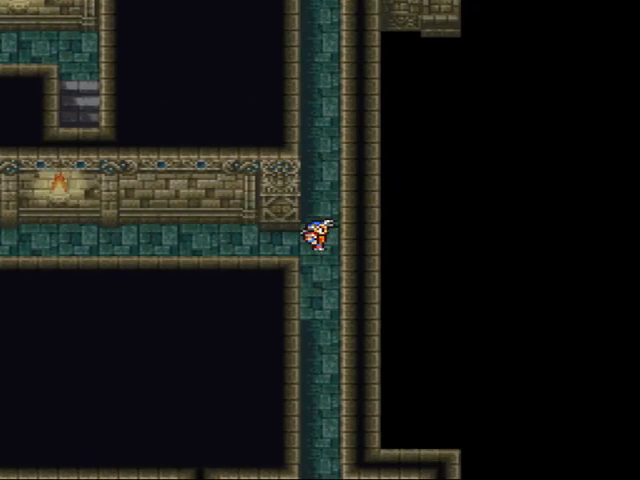
key("Down")
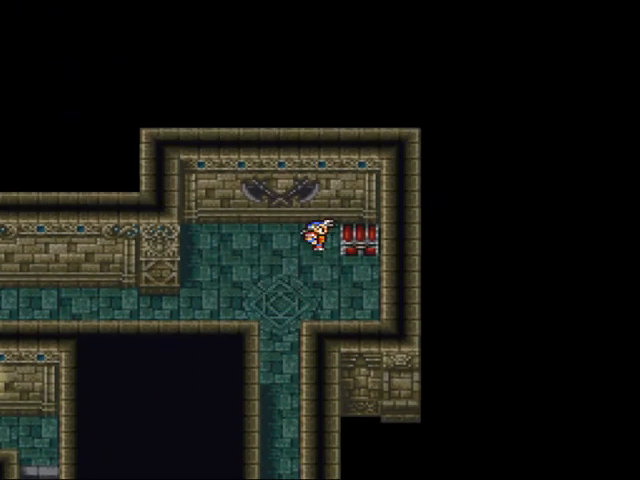
- Follow the torch-lit corridor past the chest rooms into the large pillared chamber
key("Down")
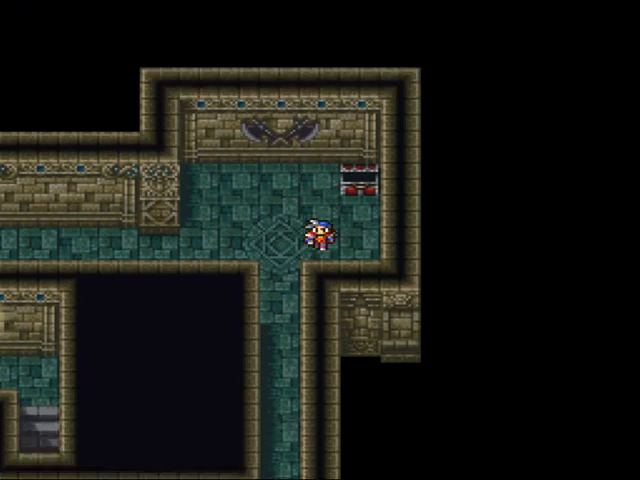
key("Up")
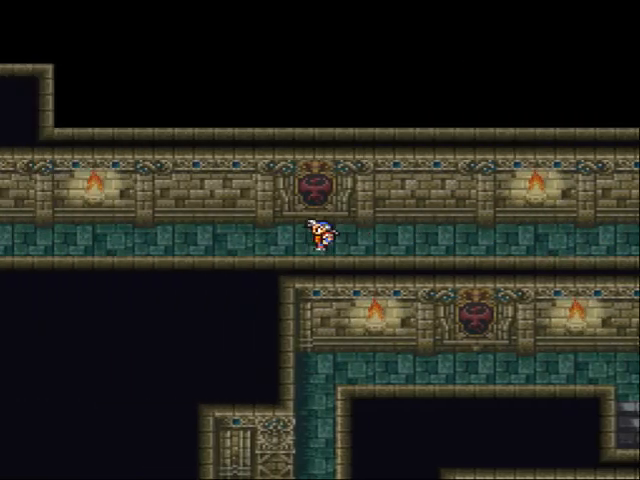
scroll("down", 3)
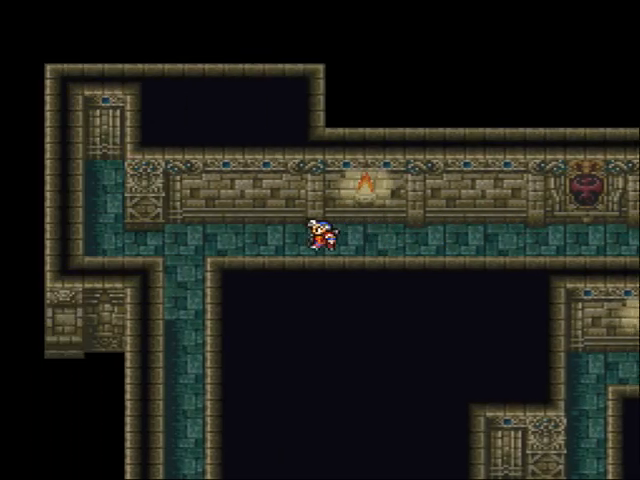
key("down")
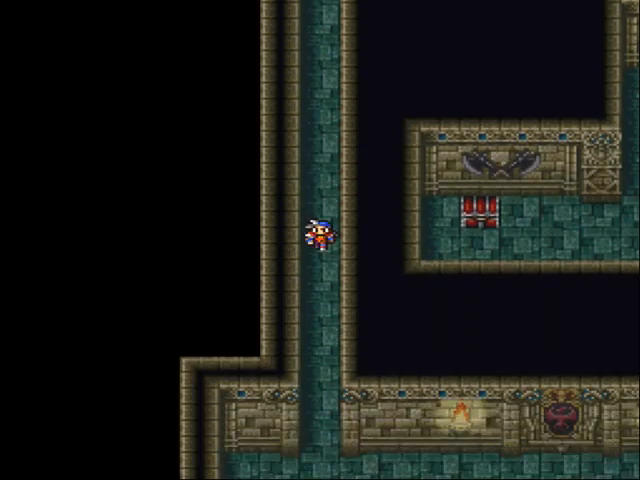
key("Down")
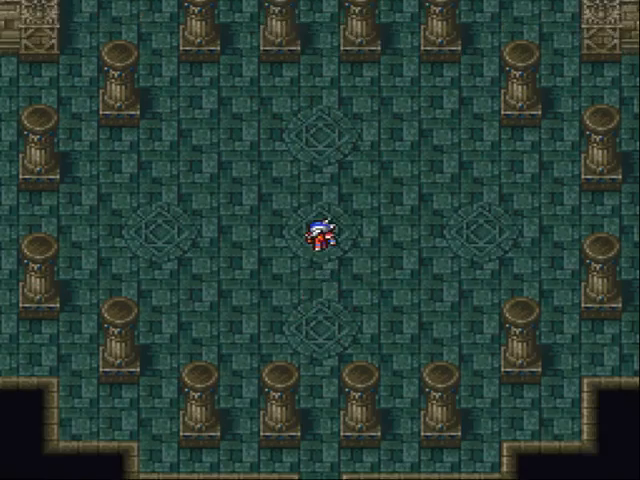
- Move the hero around the pillared chamber toward the side room with the treasure chest
key("Up")
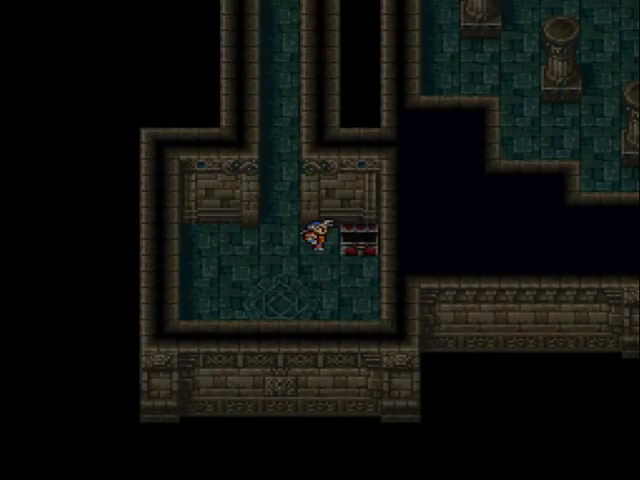
- Walk north up the narrow corridor into the torch-lit hallway overlooking the pillared hall
key("Up")
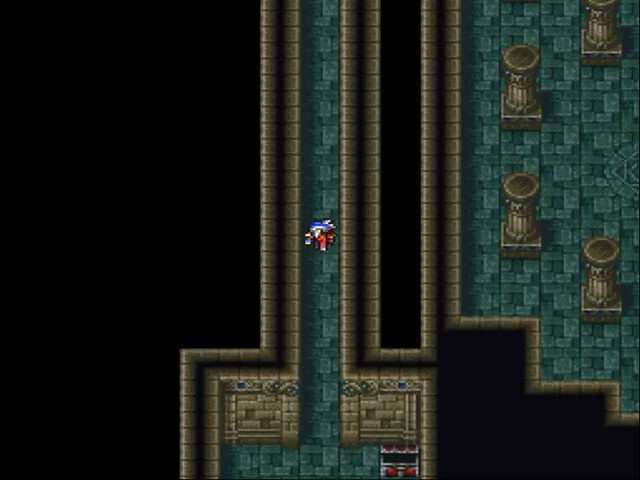
key("up")
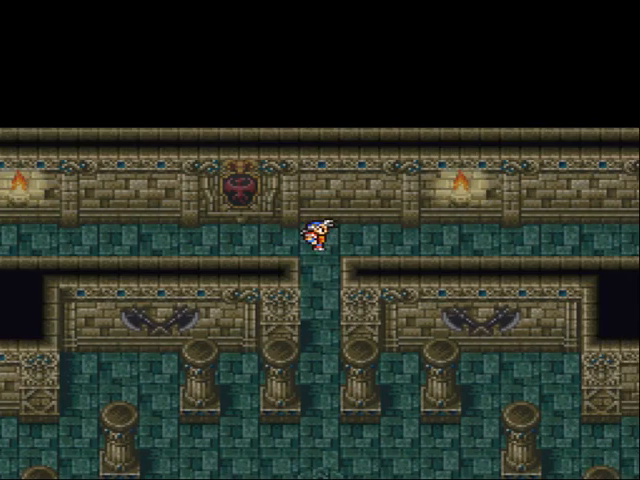
key("Down")
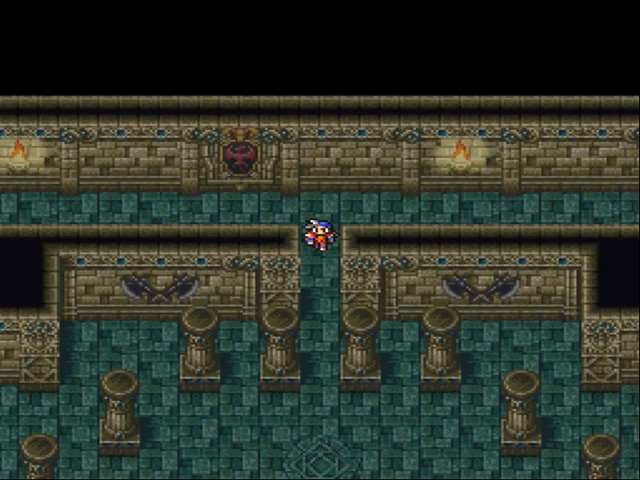